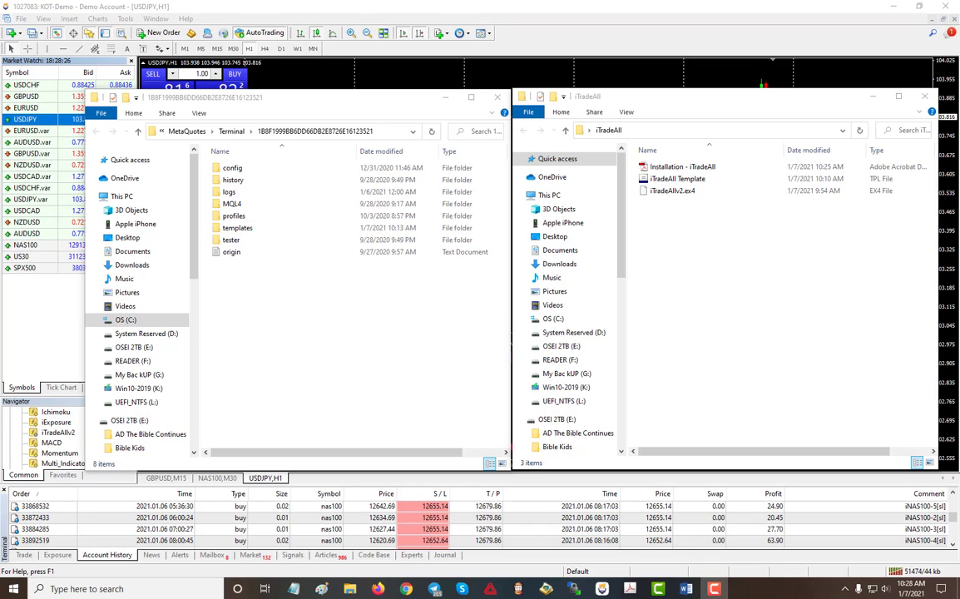
Step: Review the iTradeAI files: iTradeAIv2.ex4 indicator, iTradeAI Template and installation guide
left_click(677, 178)
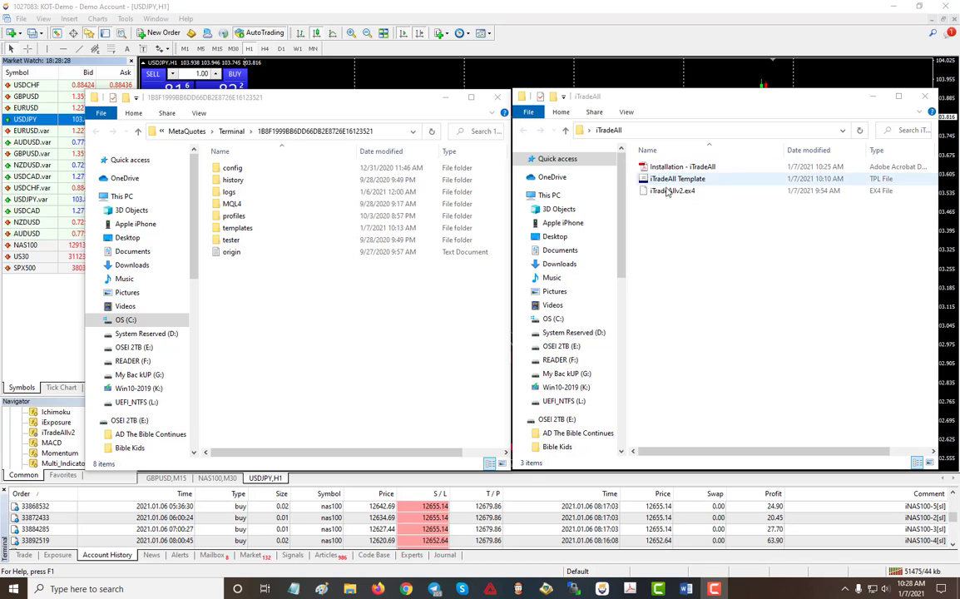
left_click(672, 190)
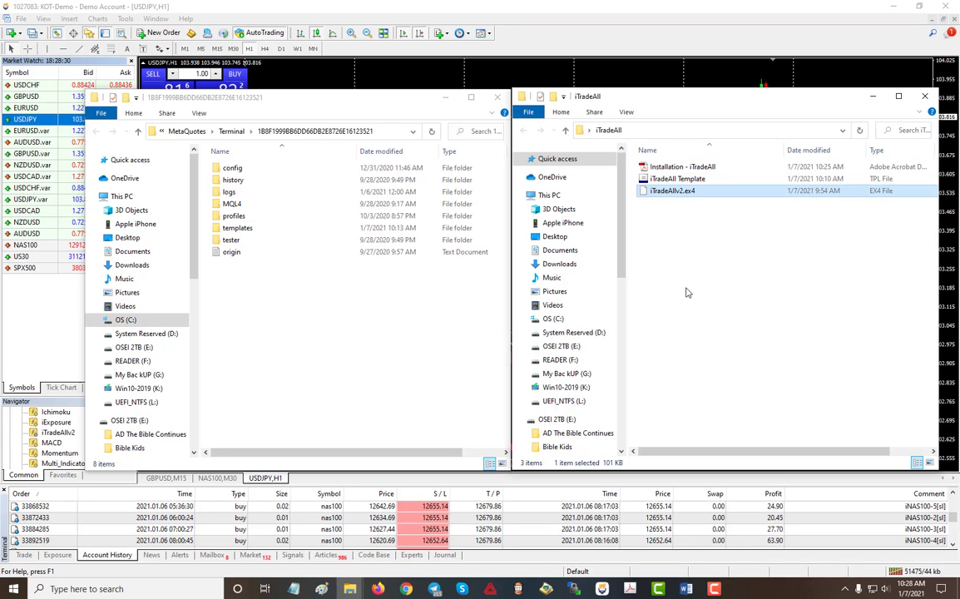
left_click(678, 178)
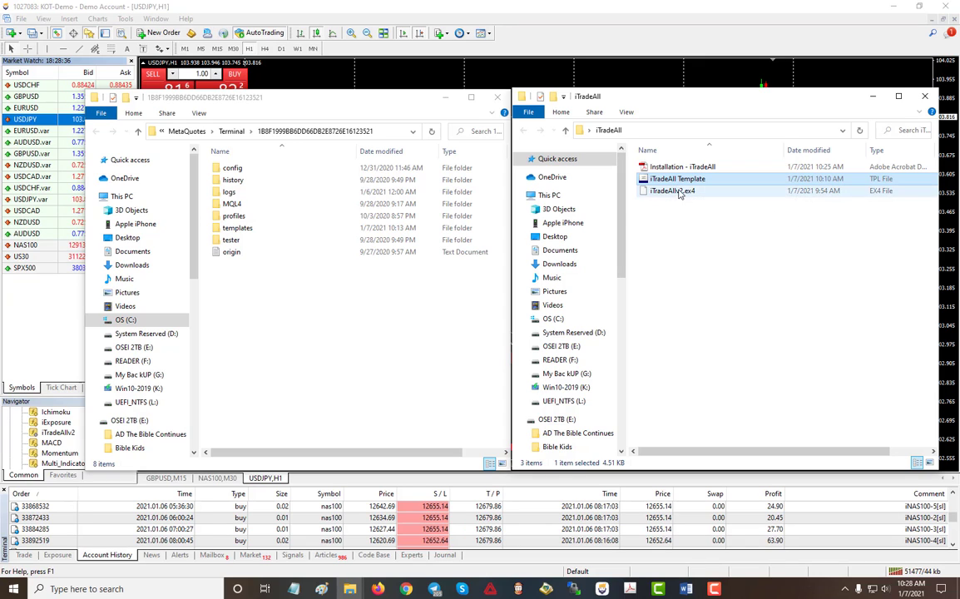
mouse_move(665, 198)
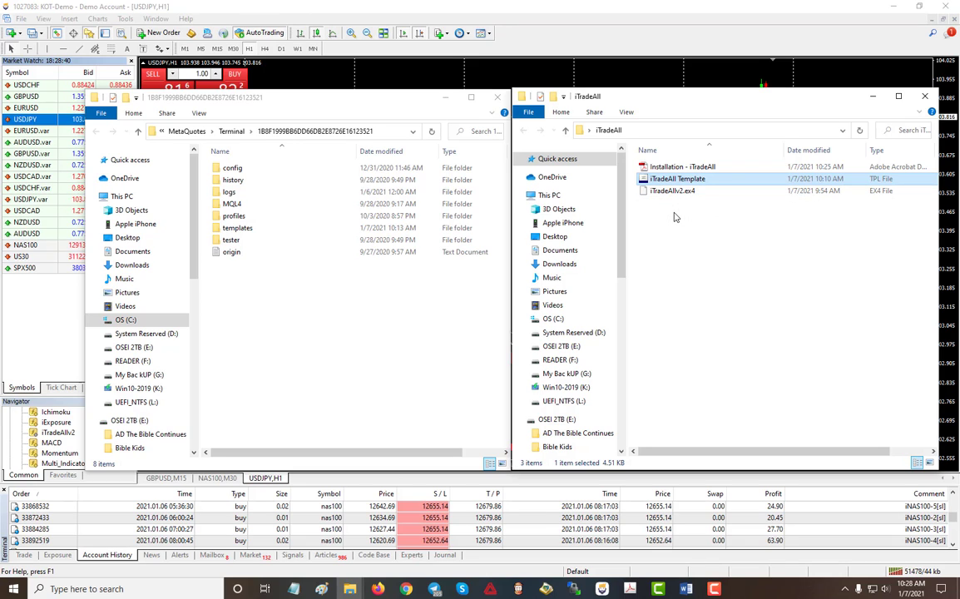
mouse_move(682, 243)
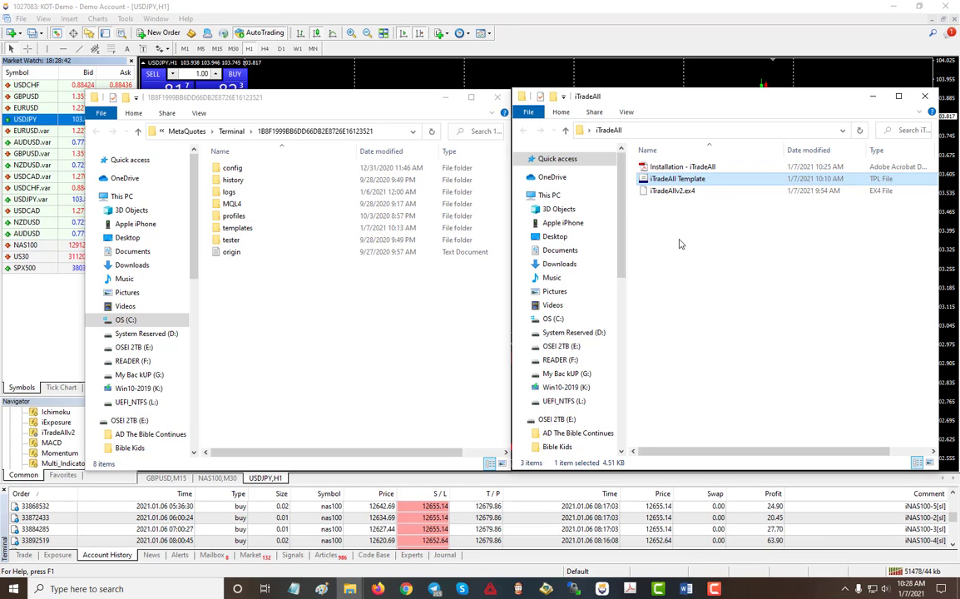
left_click(679, 241)
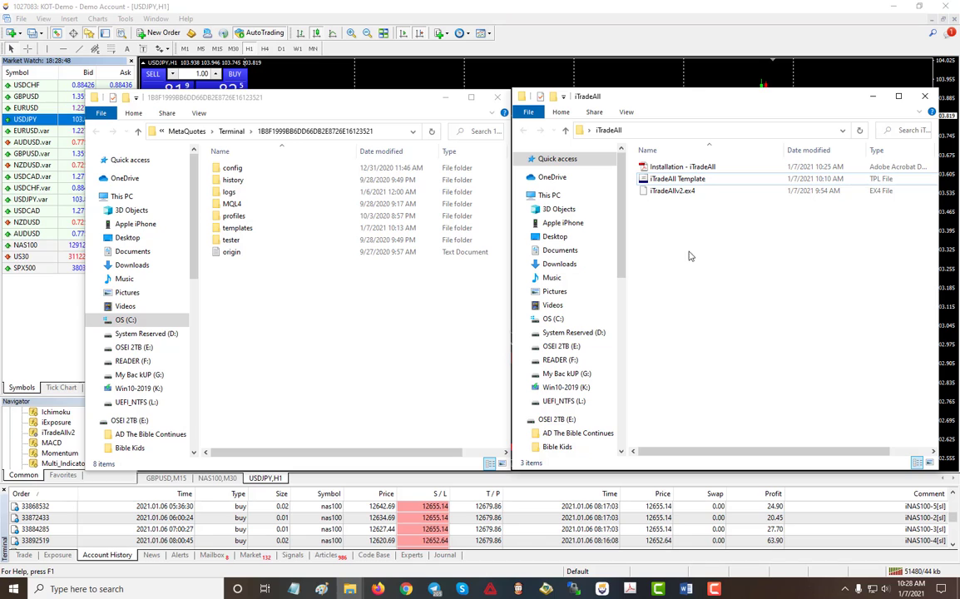
mouse_move(689, 299)
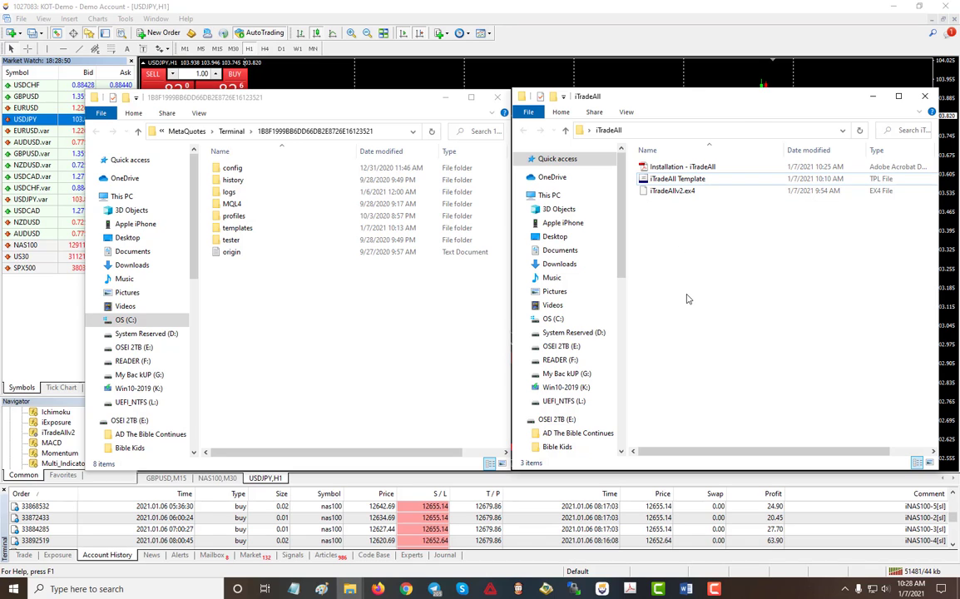
left_click(682, 167)
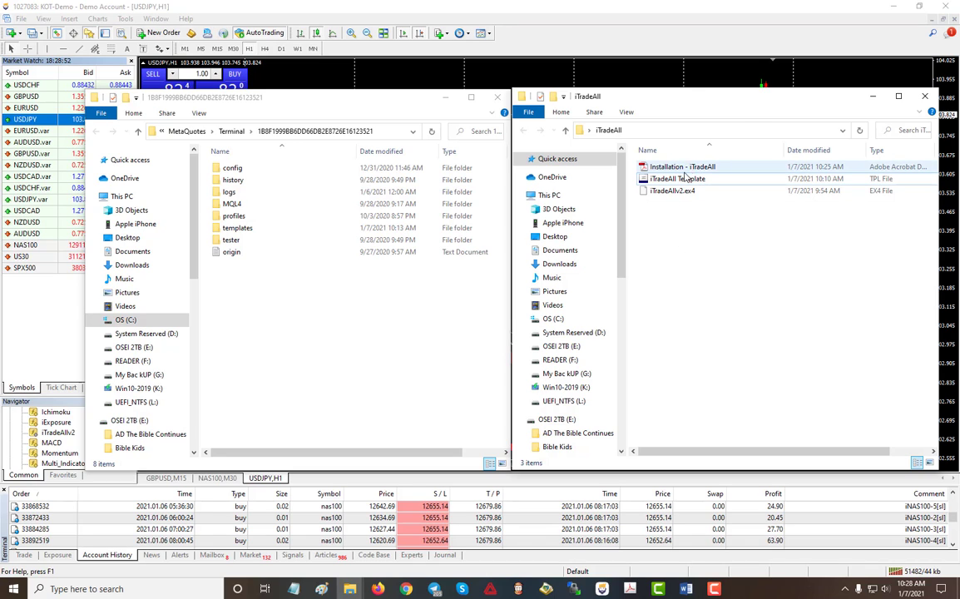
left_click(682, 166)
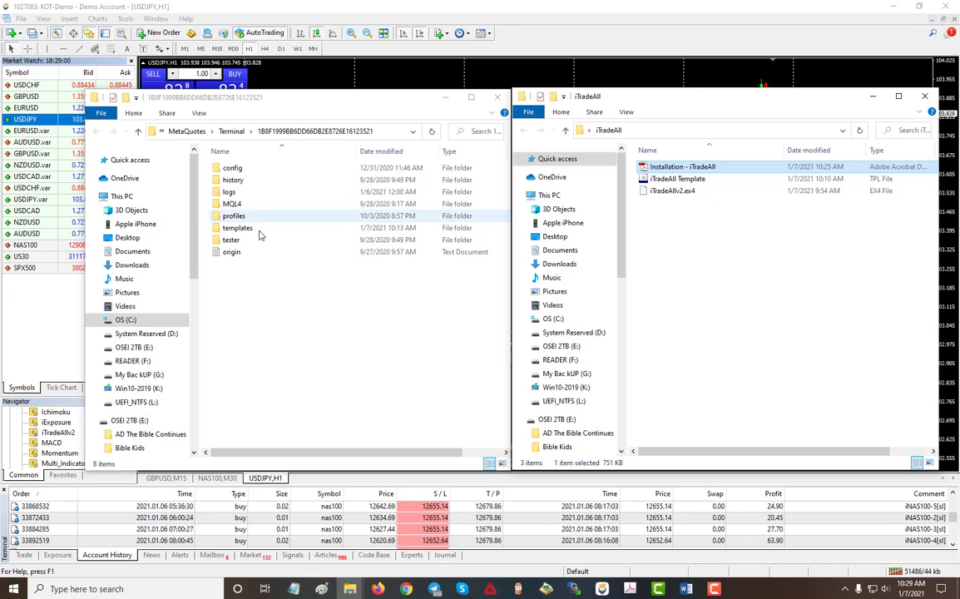
mouse_move(326, 300)
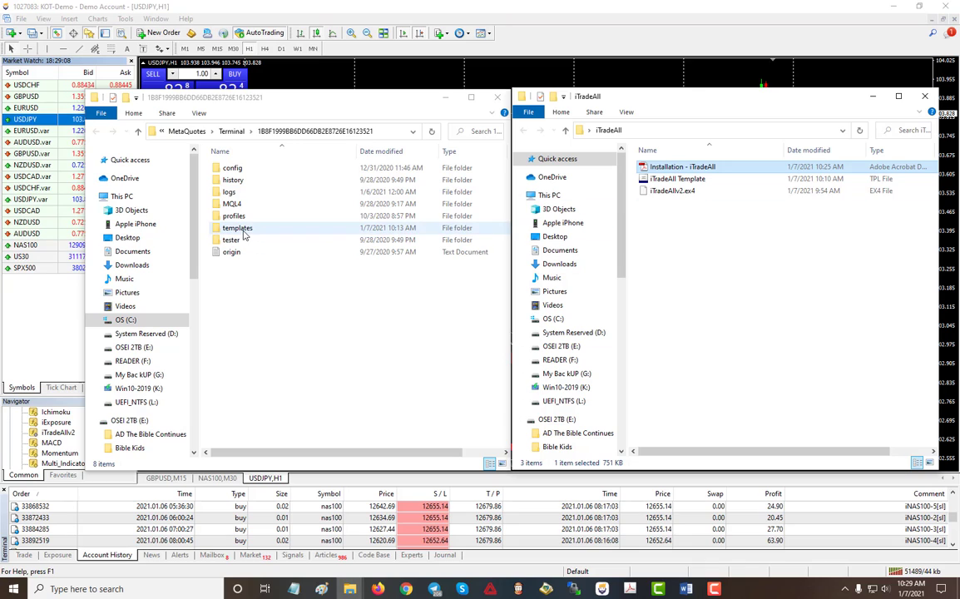
Step: Enter the MQL4 folder inside the terminal's data folder beside the template files
left_click(236, 226)
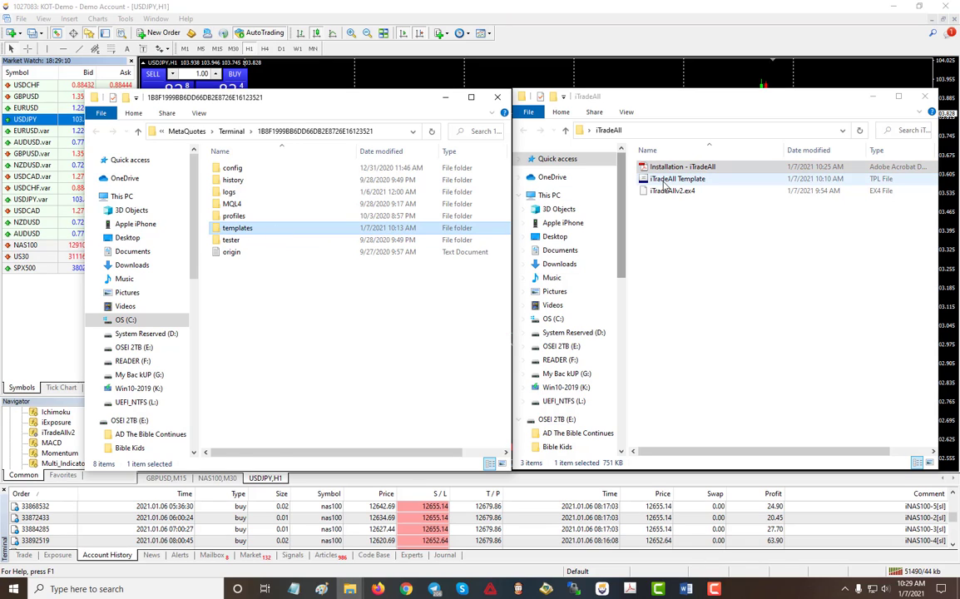
left_click(678, 178)
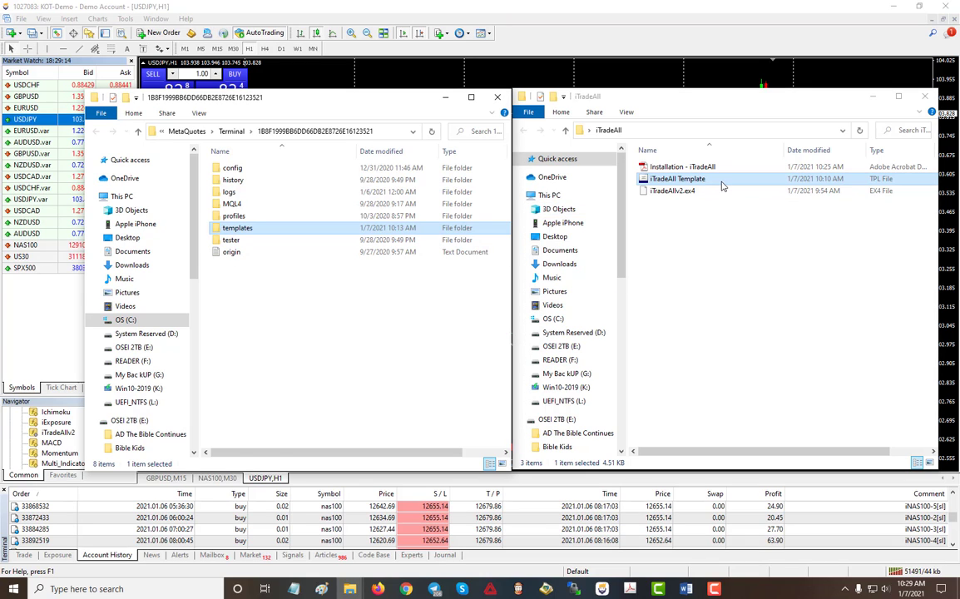
left_click(233, 203)
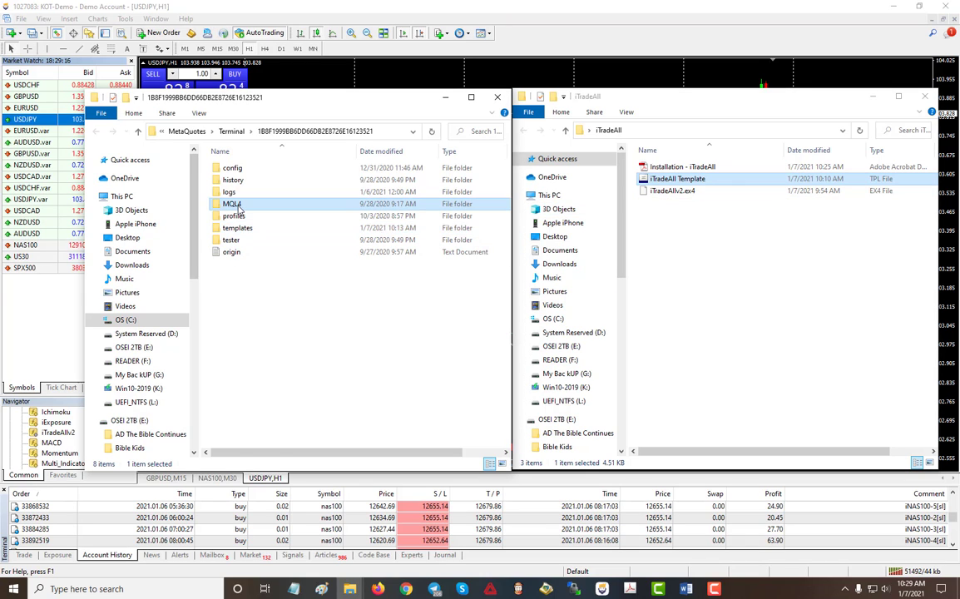
double_click(233, 203)
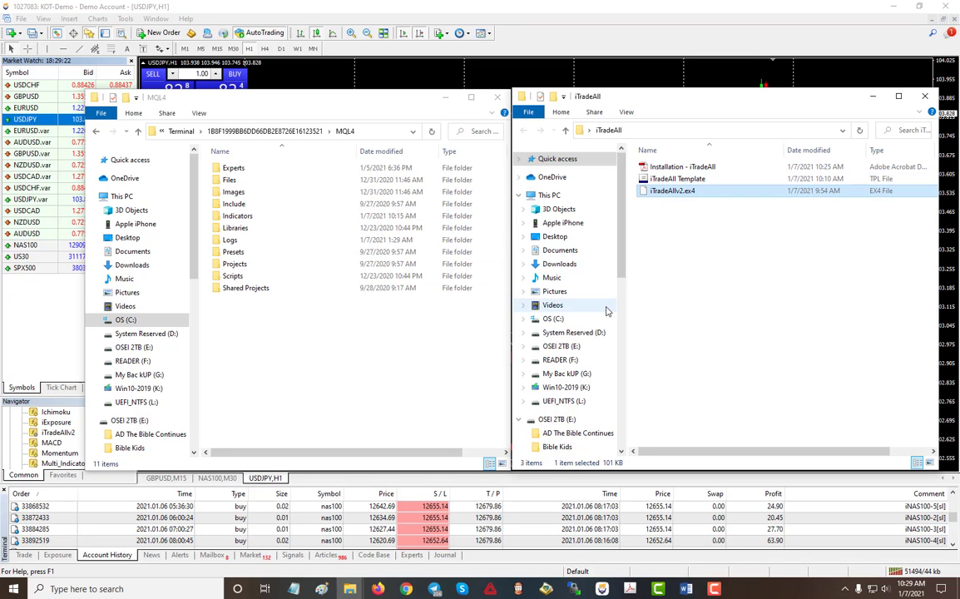
Step: Close the iTradeAI and MQL4 folder windows, returning to MetaTrader 4
left_click(925, 95)
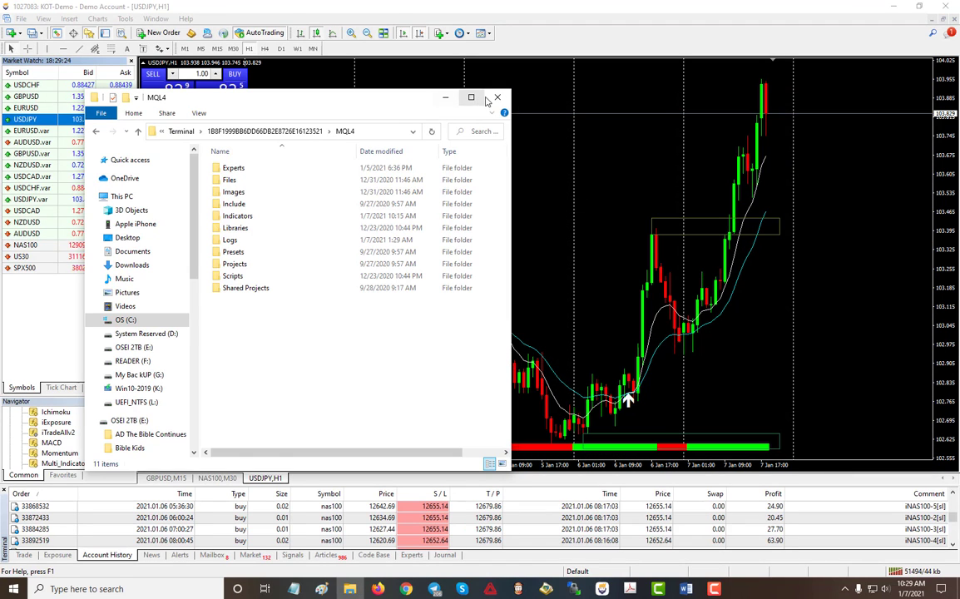
left_click(497, 96)
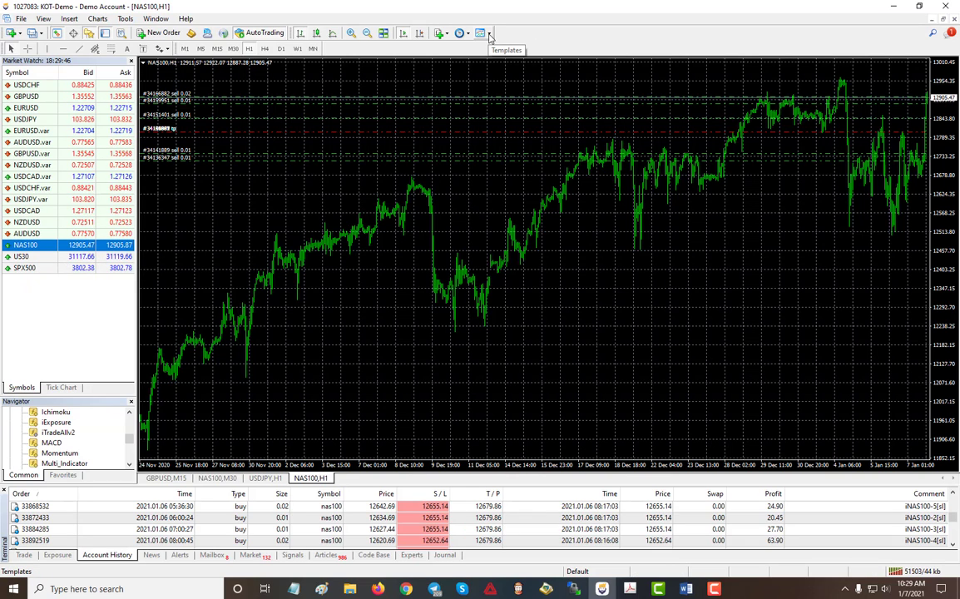
Step: Apply the saved iTradeAI Template to the NAS100 H1 chart
left_click(483, 33)
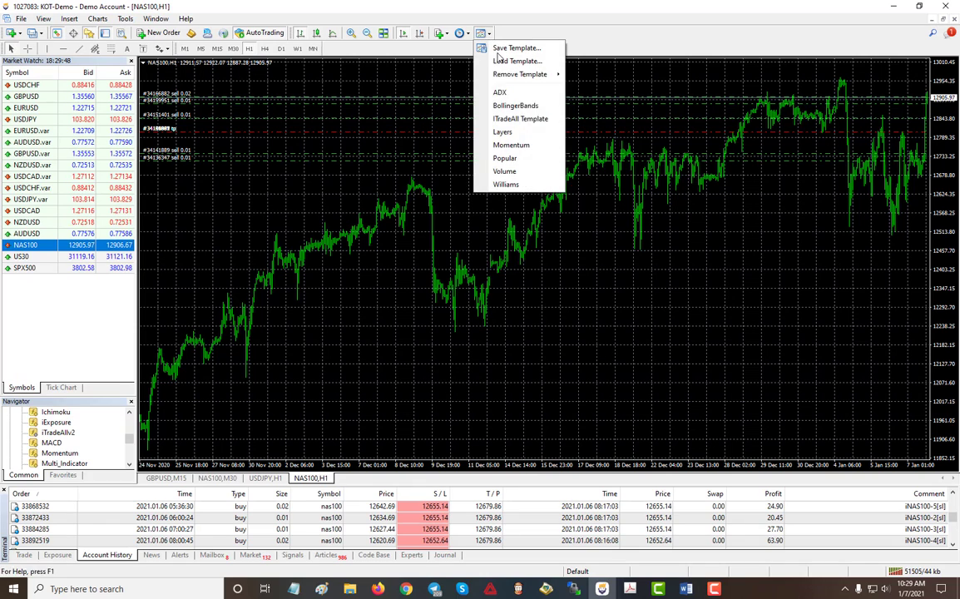
mouse_move(519, 118)
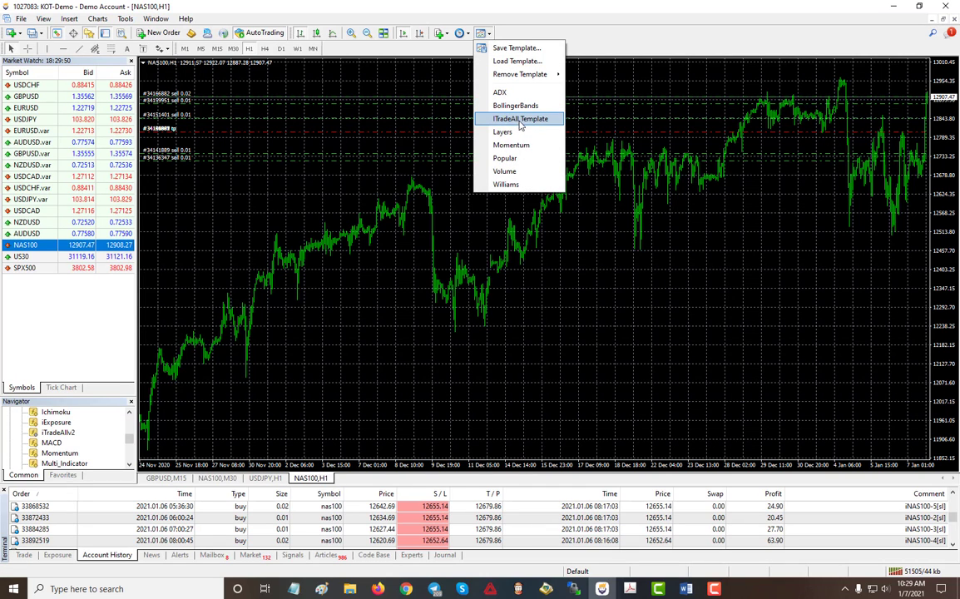
left_click(519, 119)
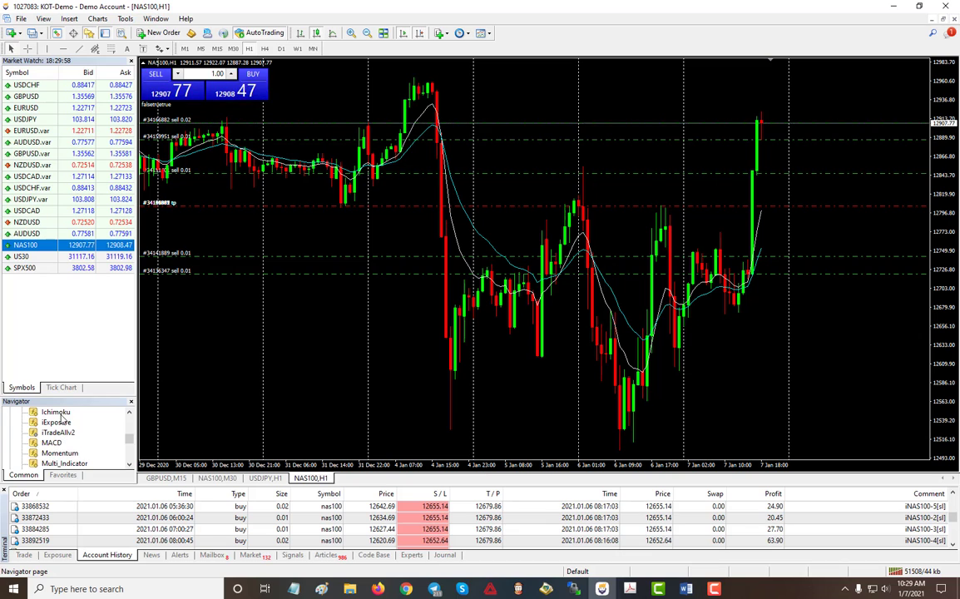
Step: Attach the iTradeAIv2 indicator from the Navigator with its default inputs
double_click(59, 433)
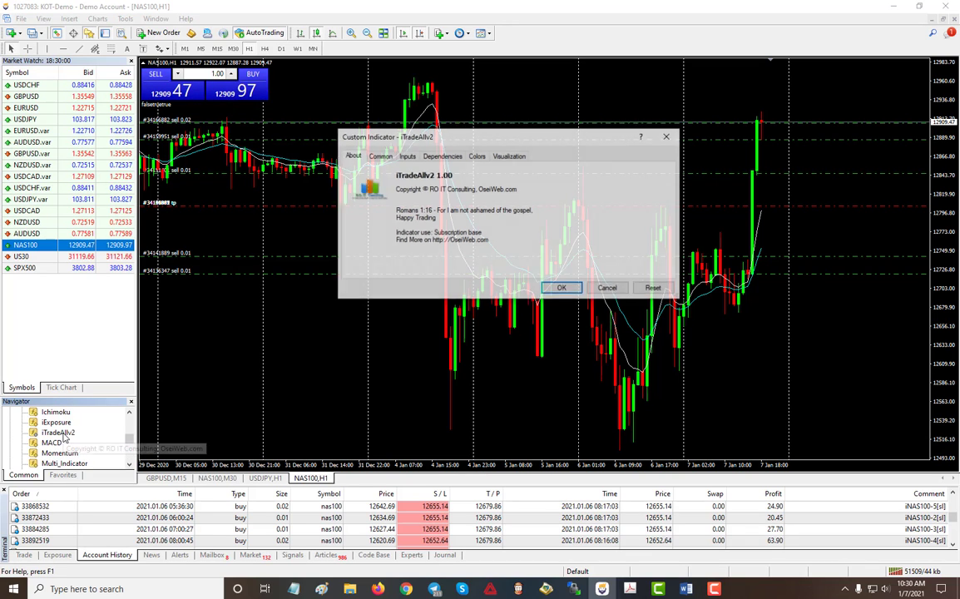
left_click(406, 156)
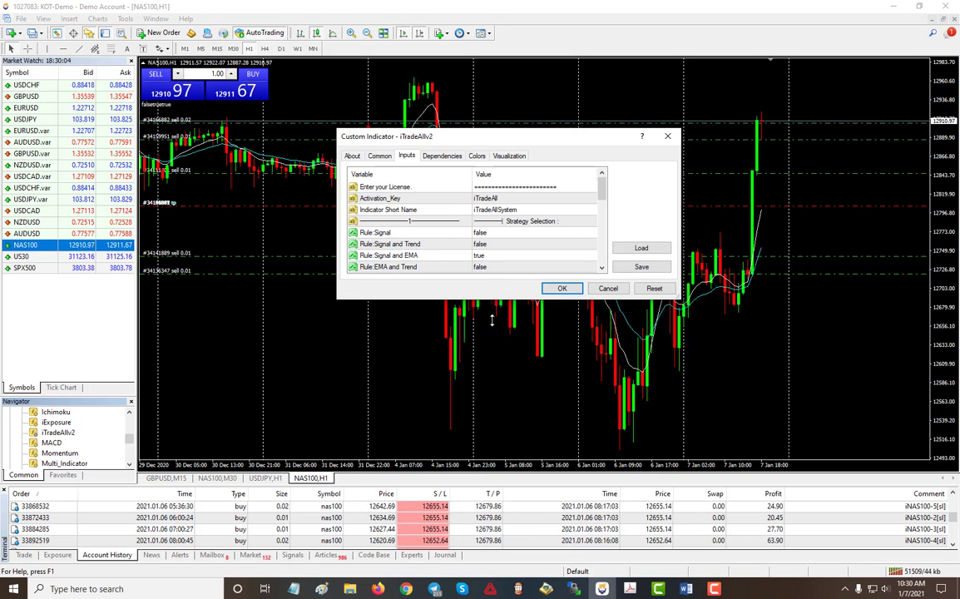
left_click(560, 288)
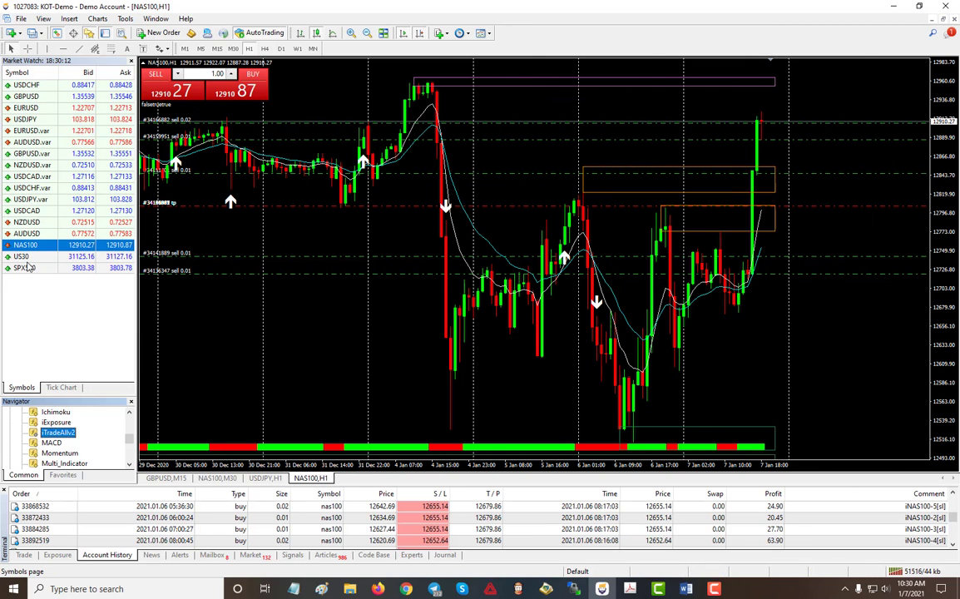
Step: Show the US30 and GBPUSD charts, then switch to the EURUSD H1 chart
left_click(23, 257)
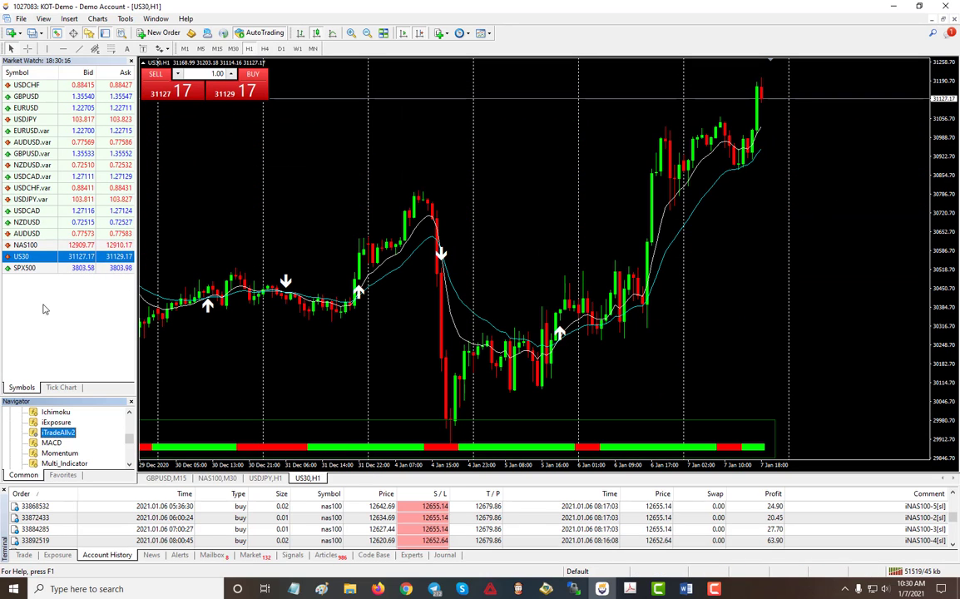
left_click(25, 268)
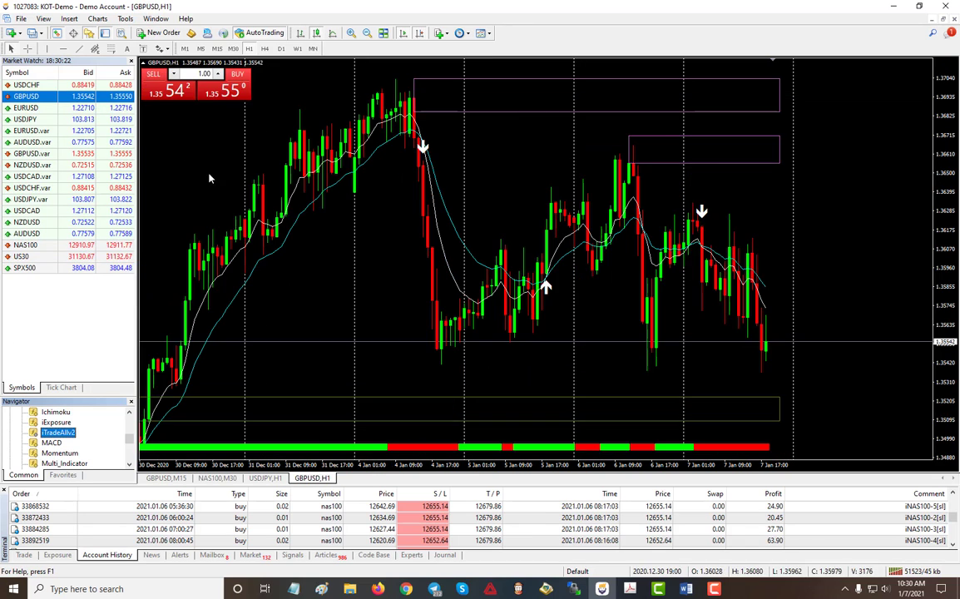
left_click(25, 108)
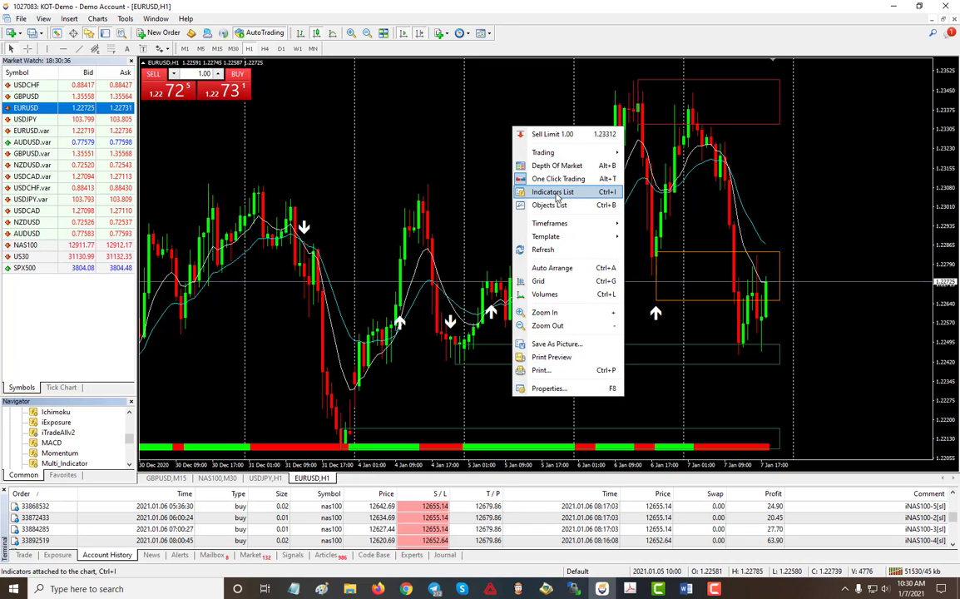
Step: Bring up iTradeAIv2's inputs and scroll to the Show Support & Resistance, Trend and Signal options
left_click(553, 193)
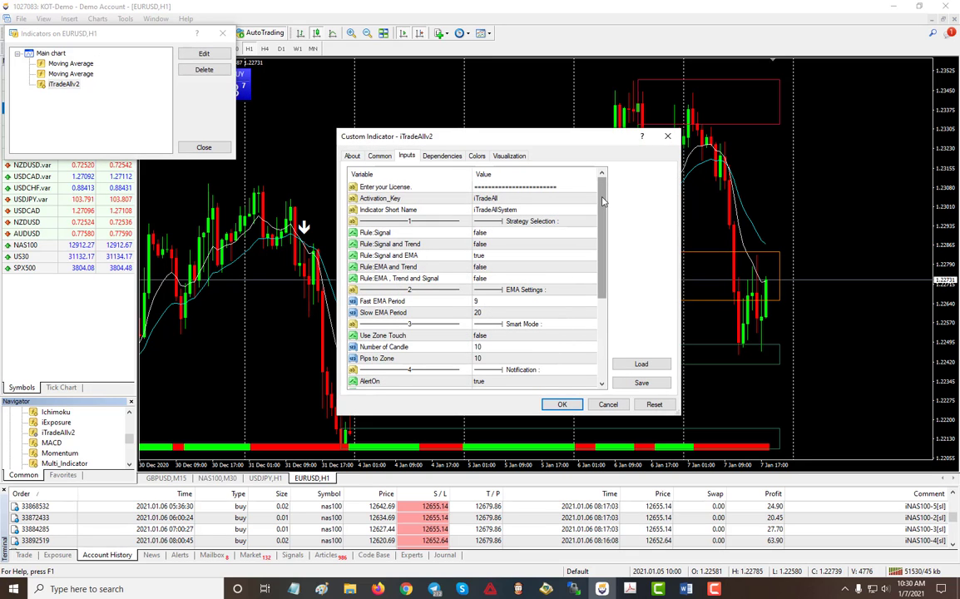
mouse_move(481, 280)
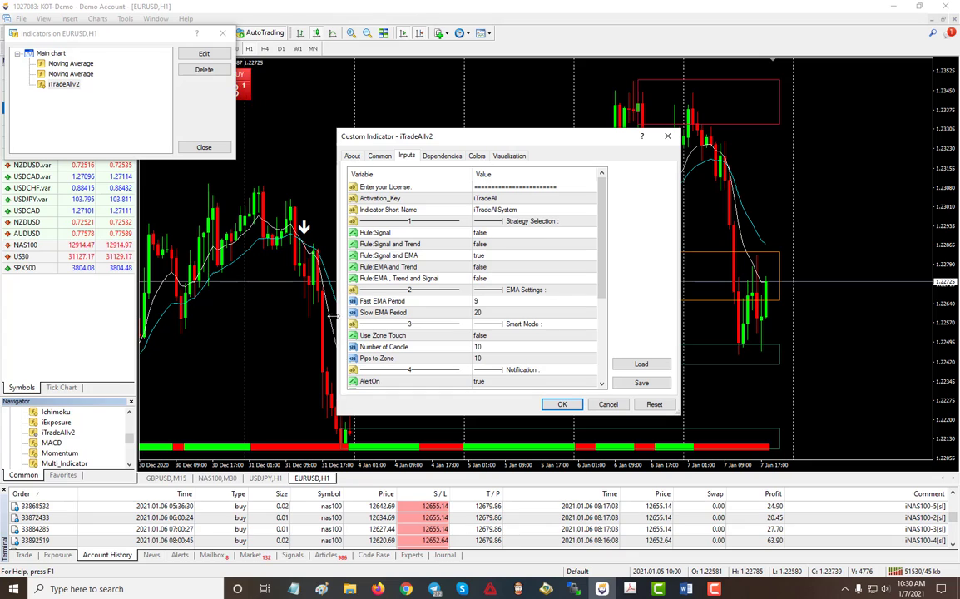
mouse_move(593, 256)
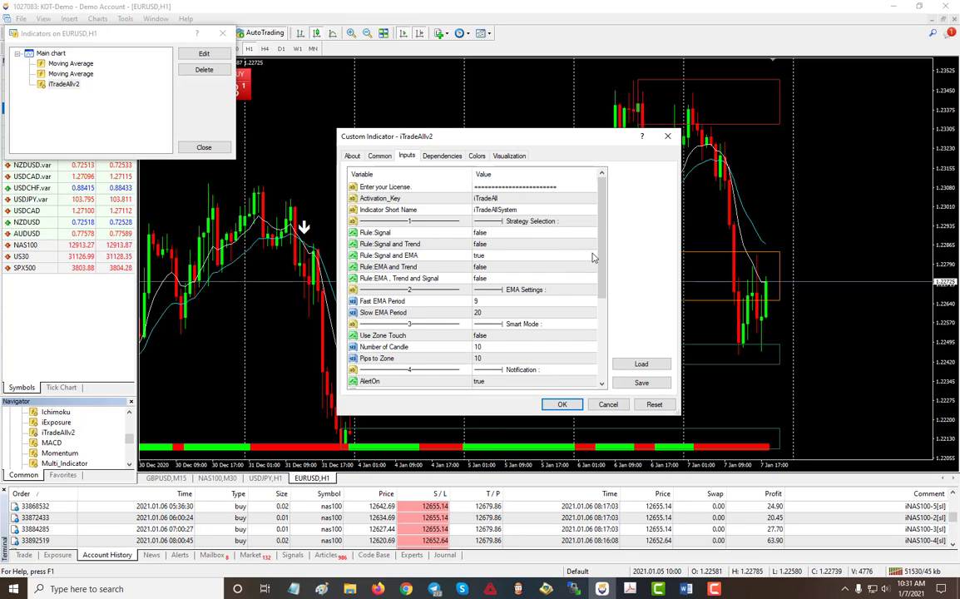
scroll("down", 3)
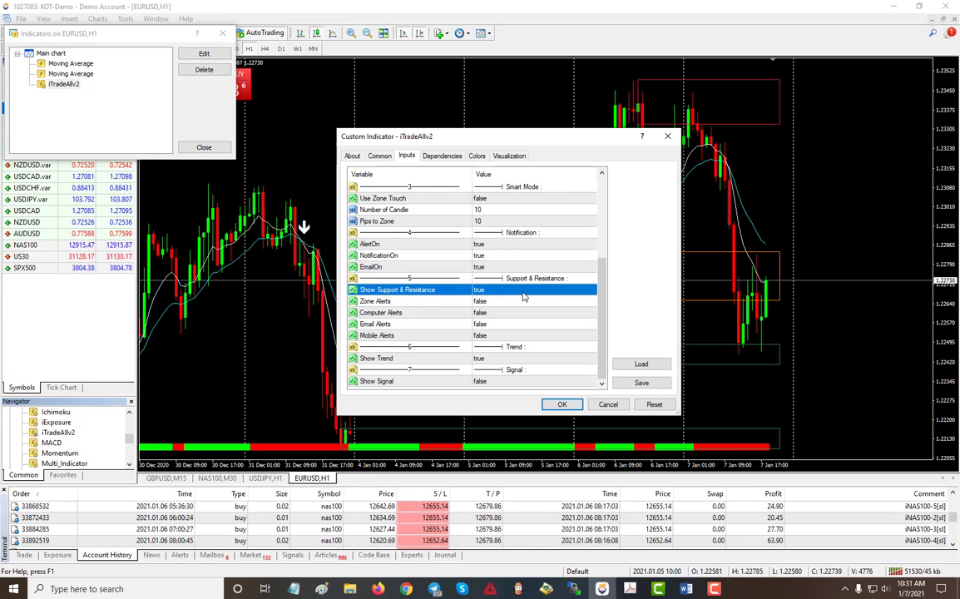
mouse_move(579, 316)
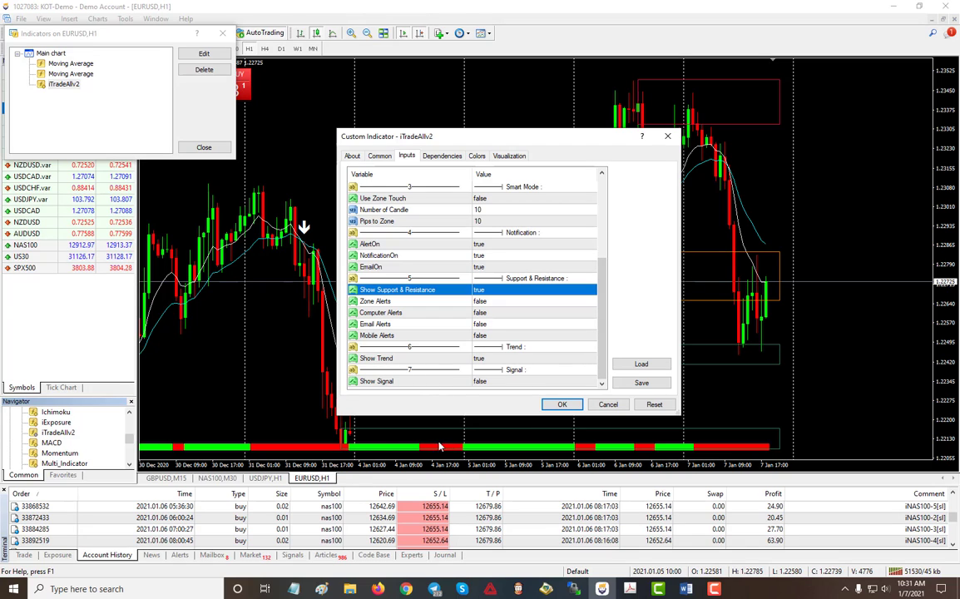
mouse_move(488, 436)
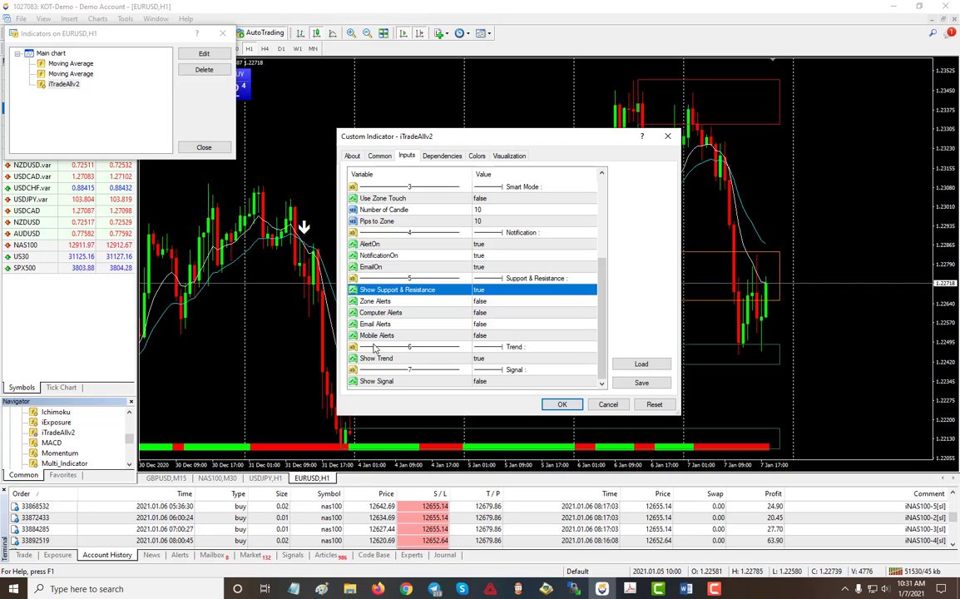
Step: Set Show Signal to true and apply it so signal arrows appear on EURUSD H1
left_click(590, 382)
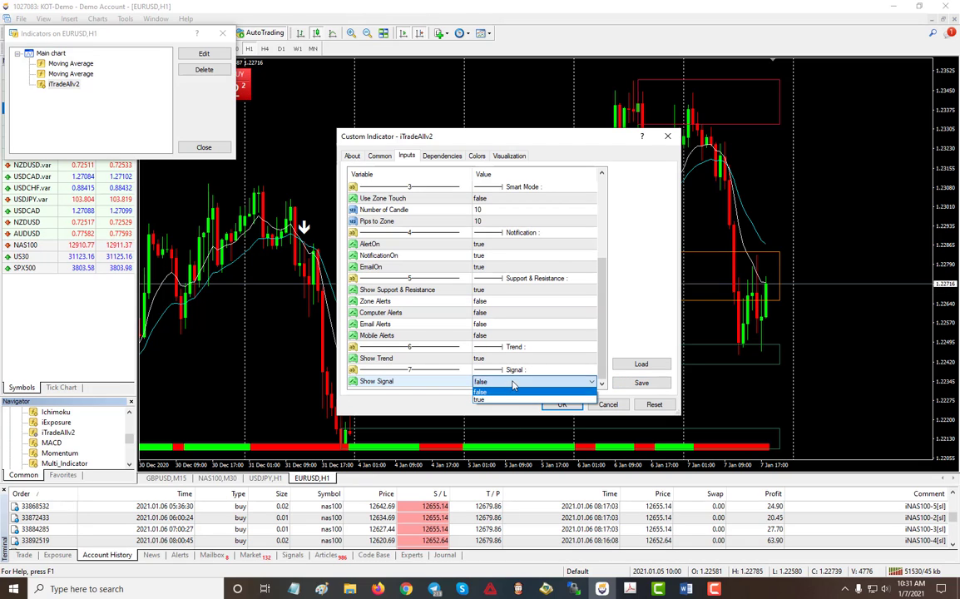
left_click(481, 399)
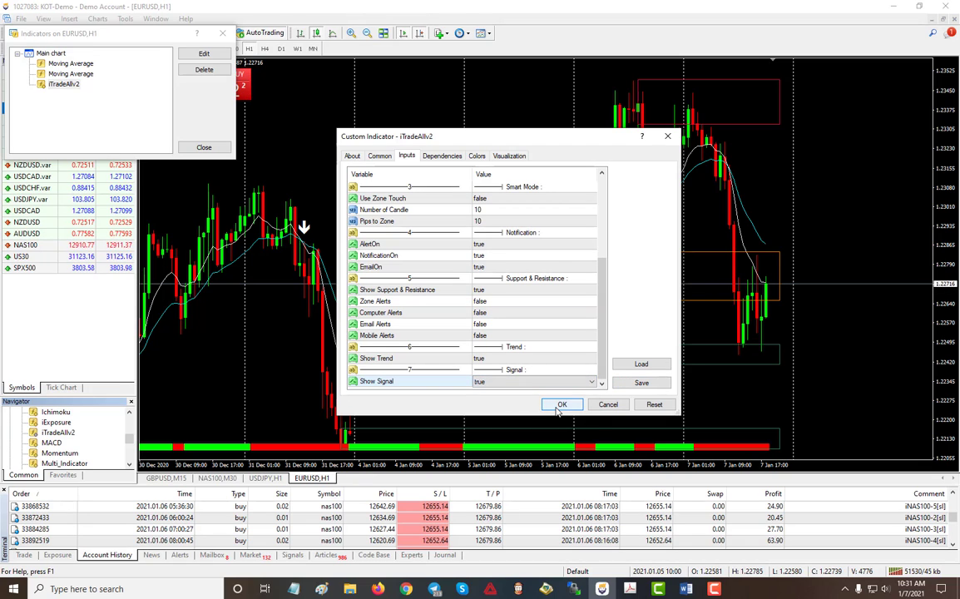
left_click(561, 405)
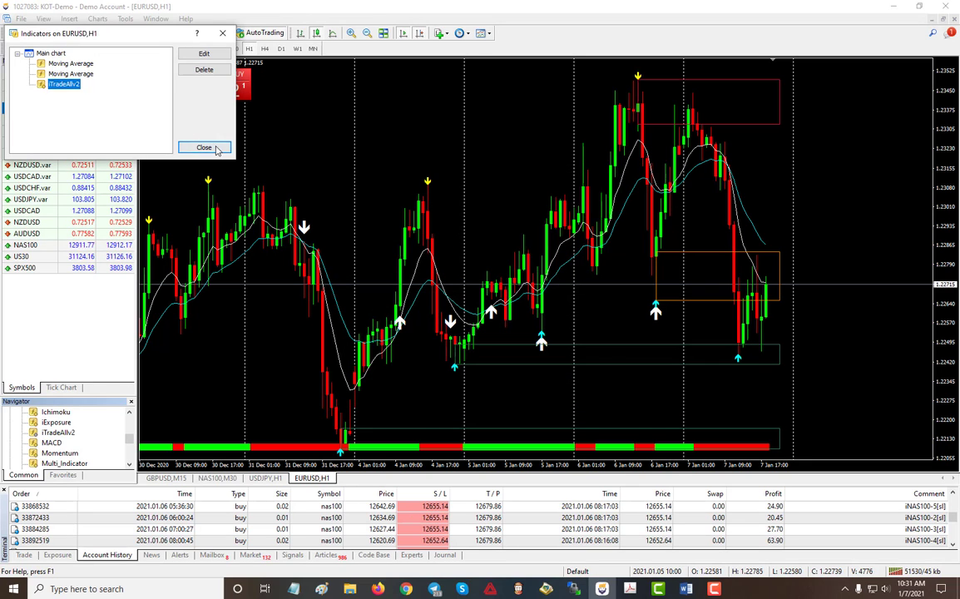
left_click(204, 147)
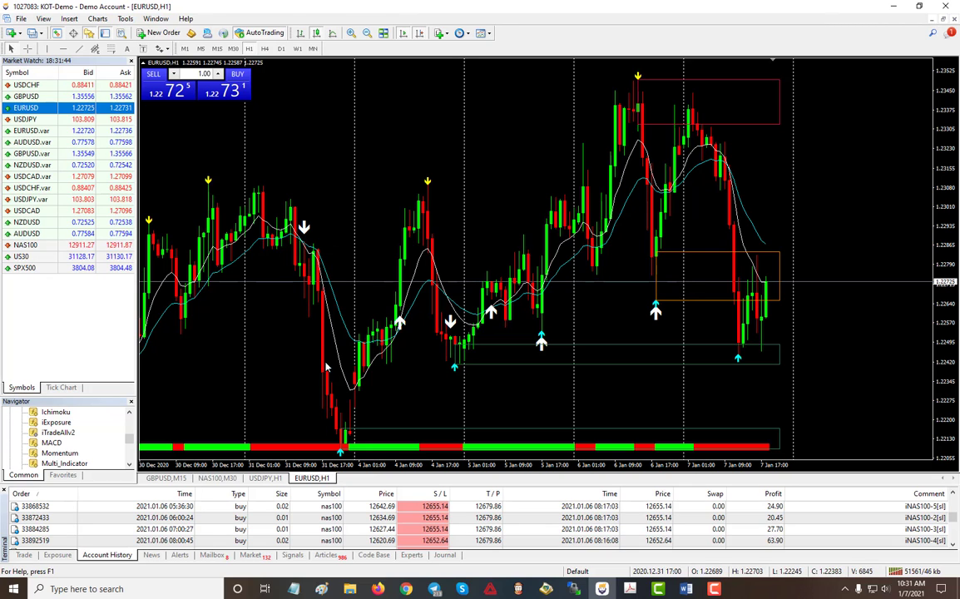
mouse_move(399, 340)
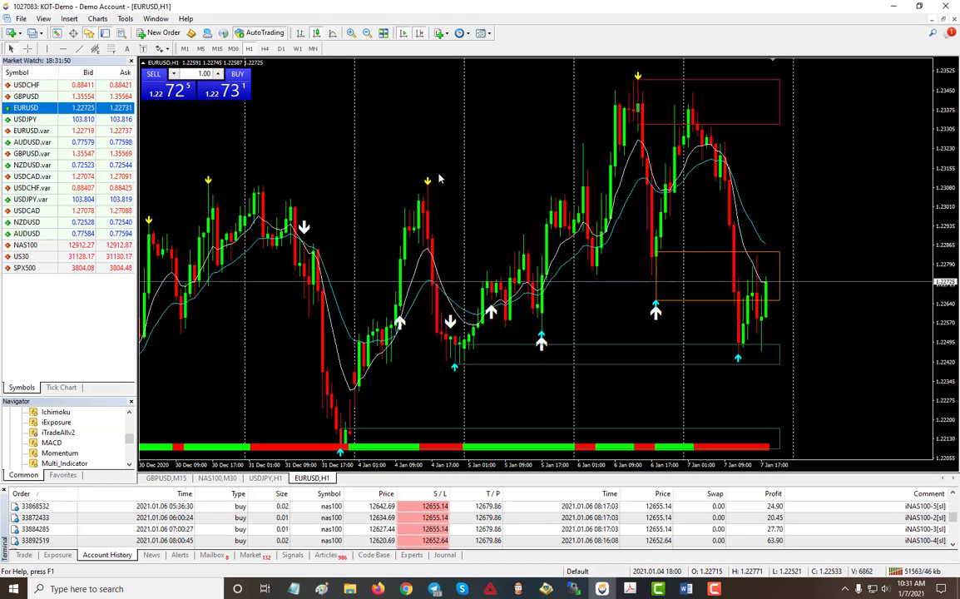
mouse_move(433, 280)
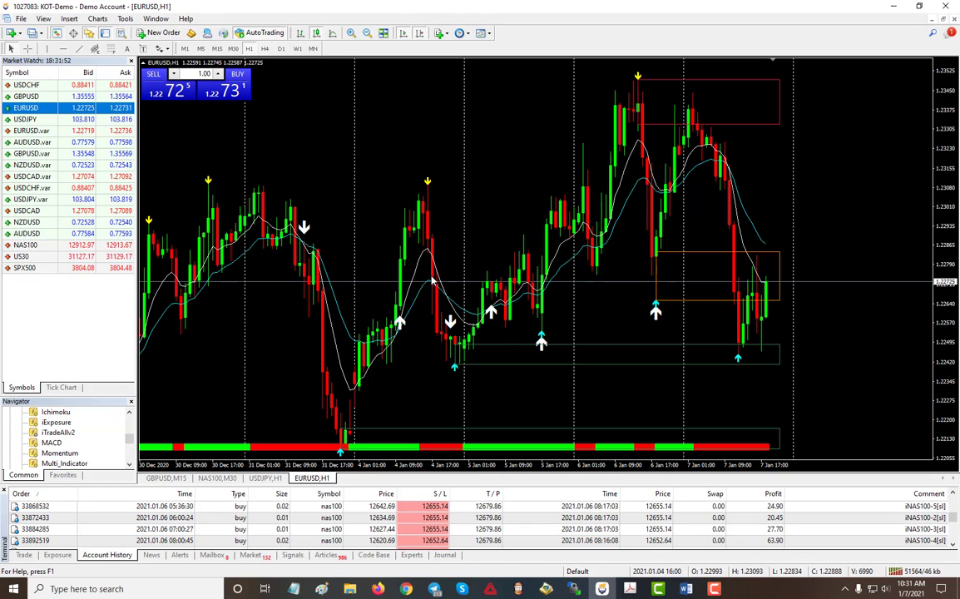
mouse_move(671, 97)
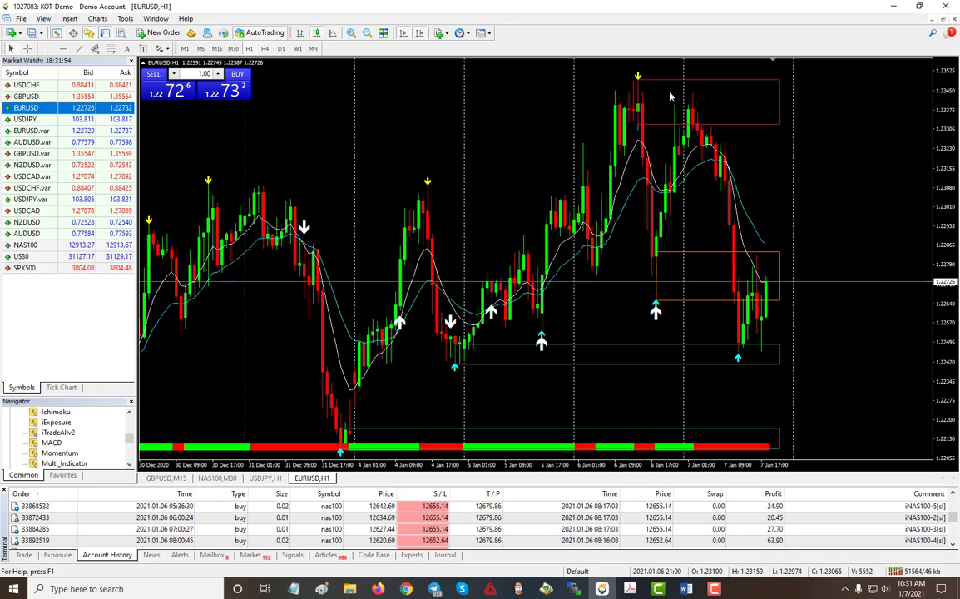
Step: Via the Indicators List, set Show Trend and Show Support & Resistance to false
right_click(671, 97)
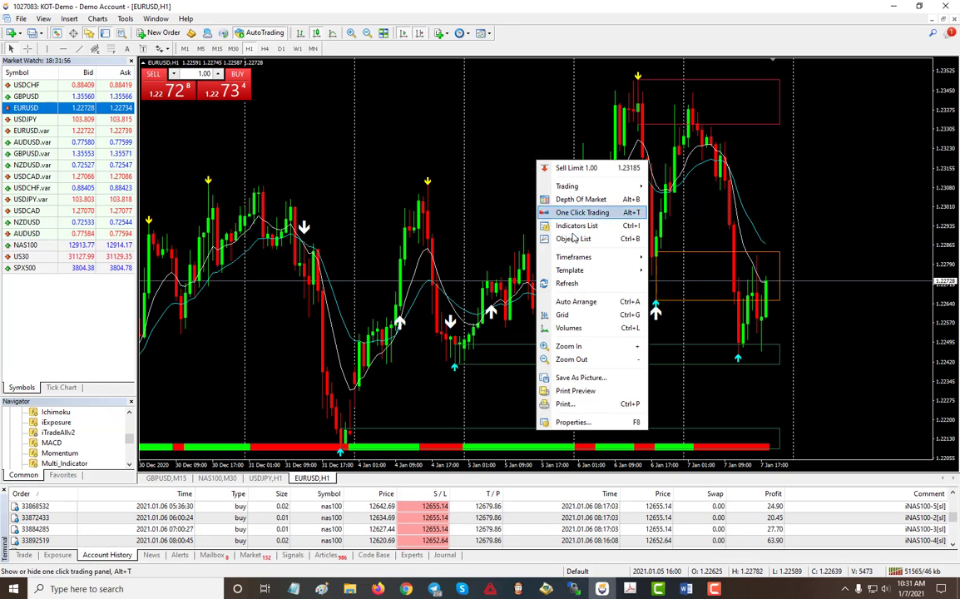
left_click(575, 226)
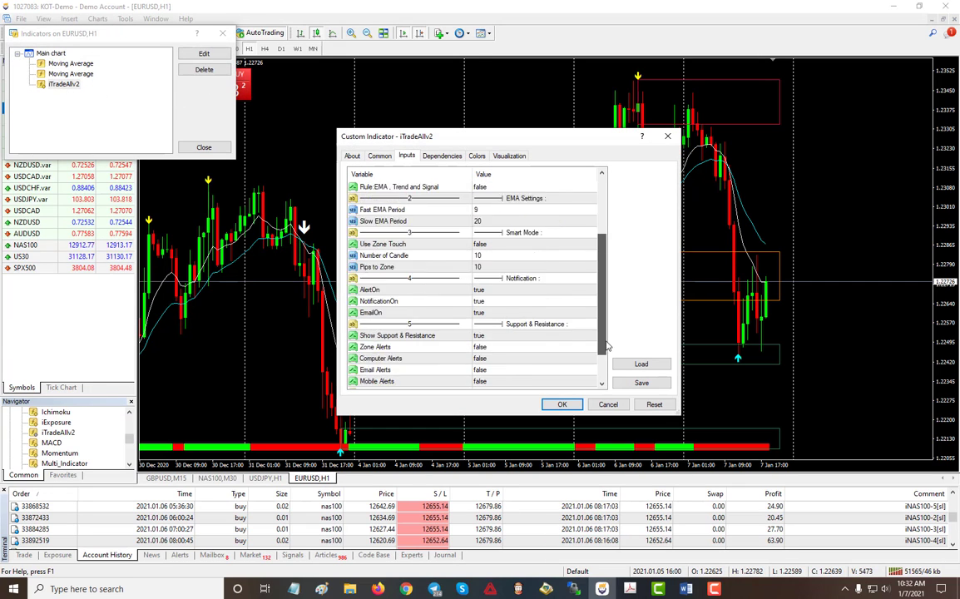
scroll("down", 3)
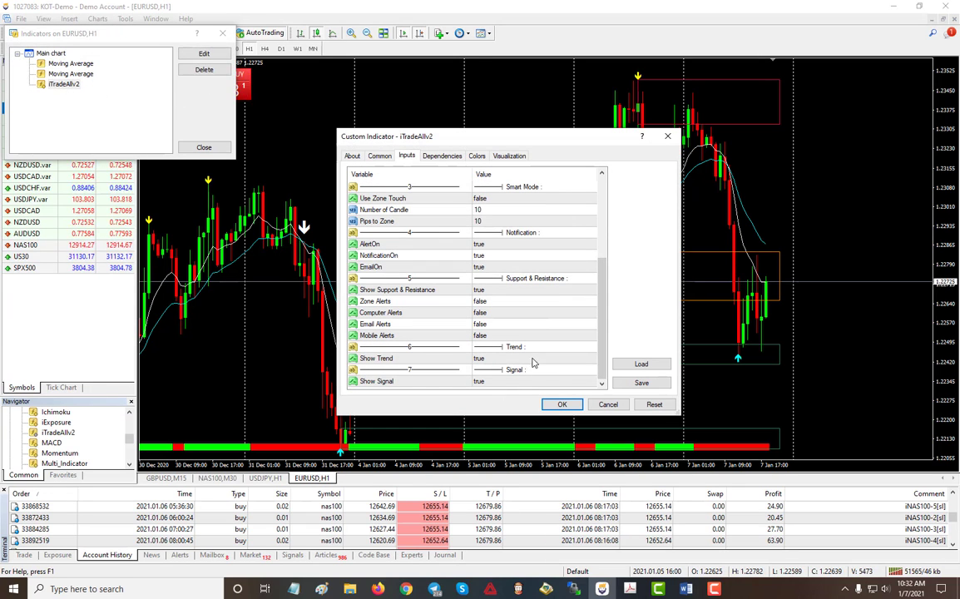
mouse_move(403, 463)
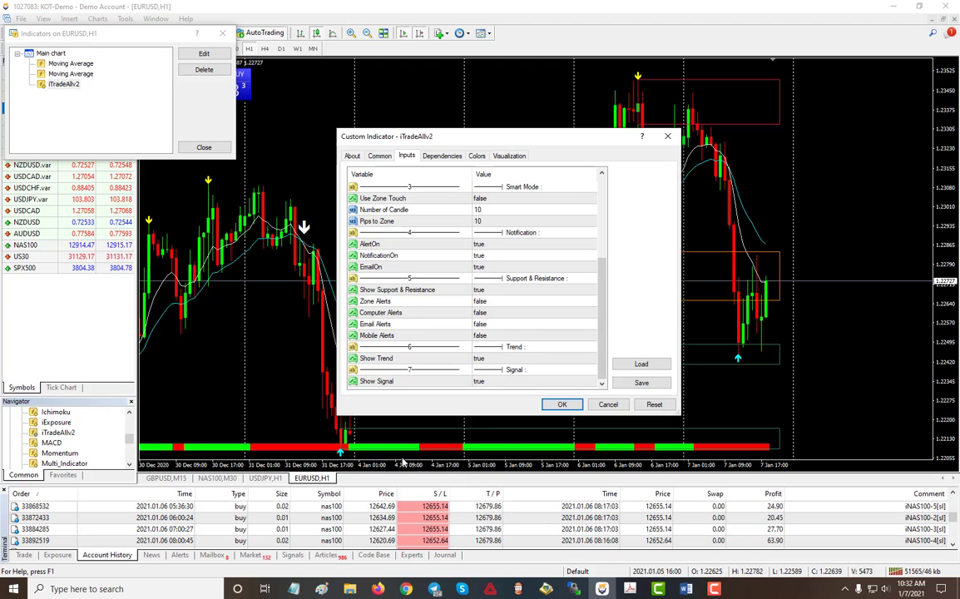
mouse_move(532, 367)
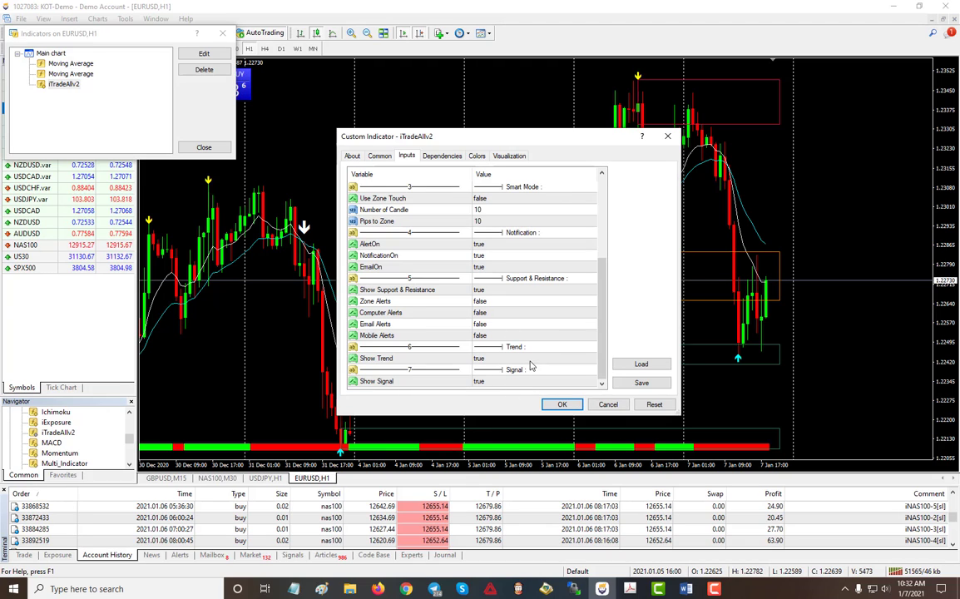
left_click(532, 381)
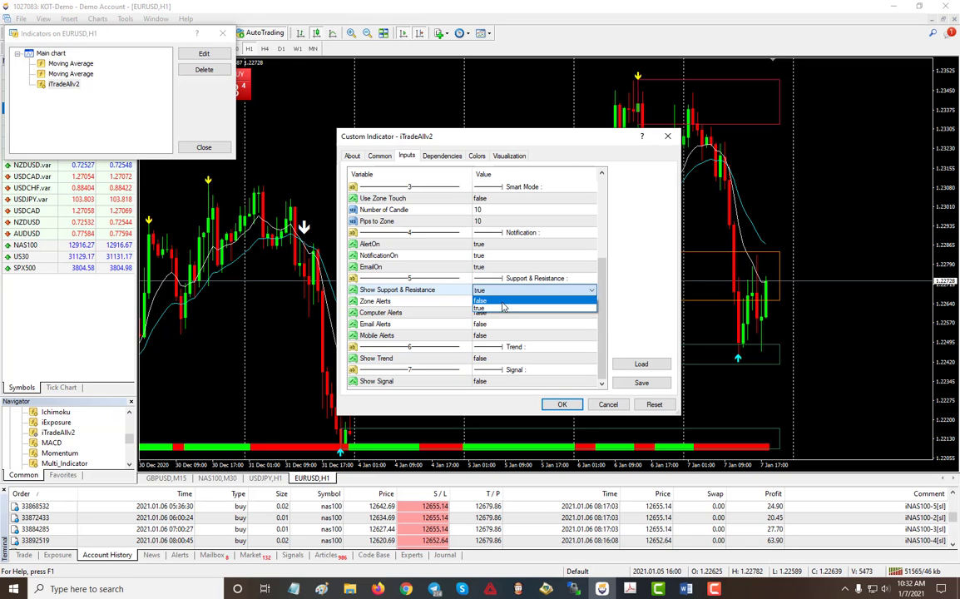
left_click(499, 299)
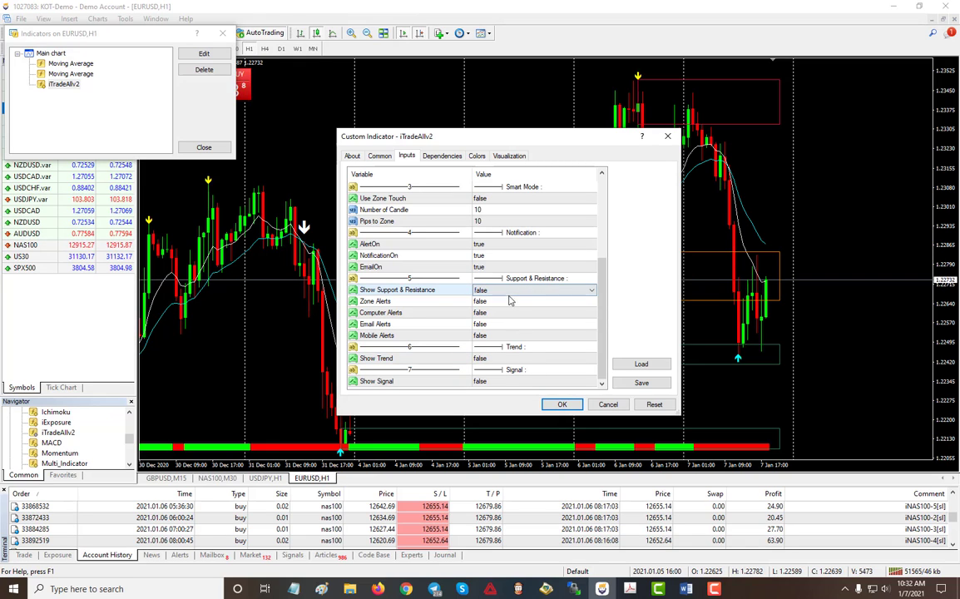
Step: Apply the settings so the EURUSD H1 chart shows only candles, averages and arrows
left_click(561, 404)
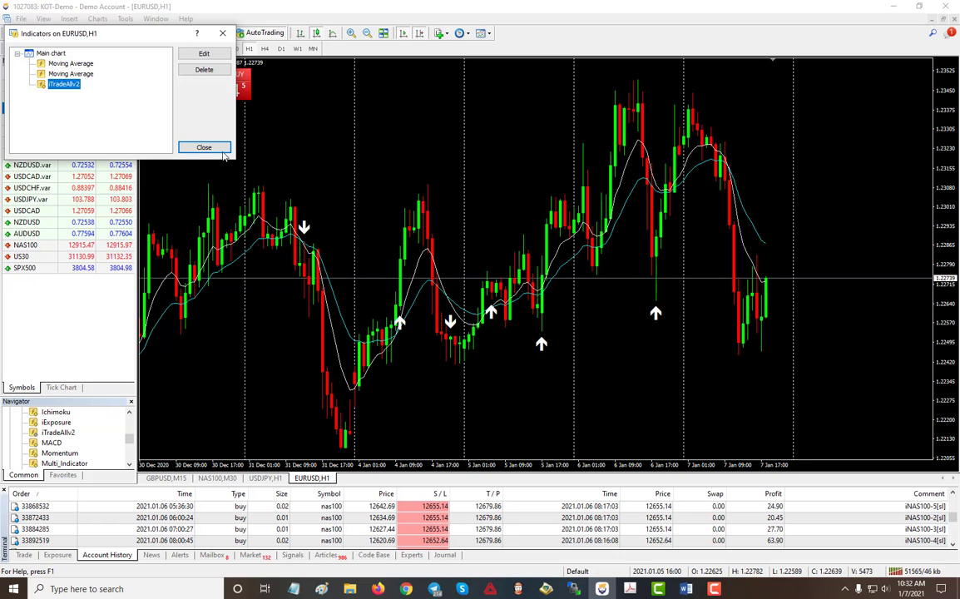
left_click(205, 147)
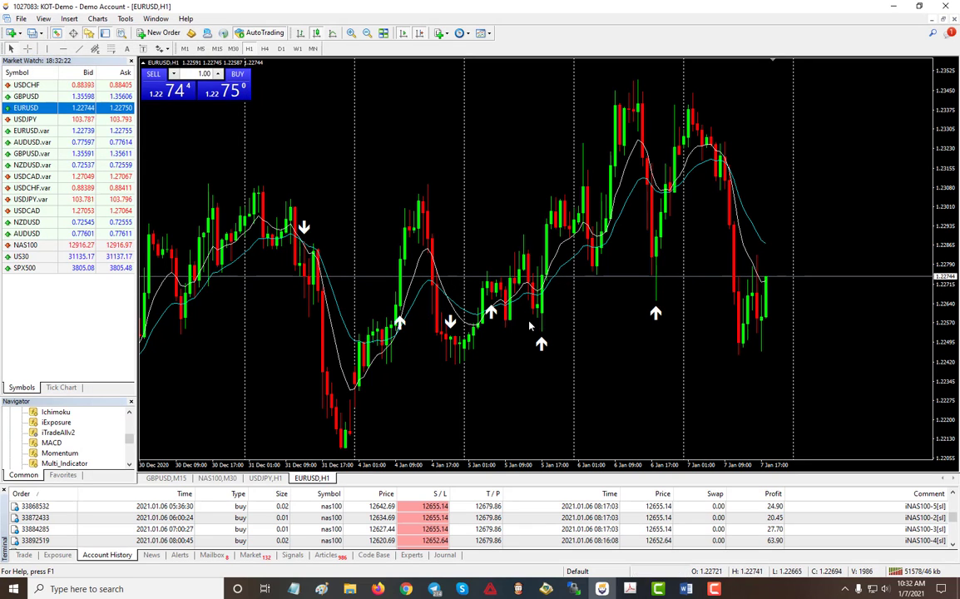
mouse_move(399, 322)
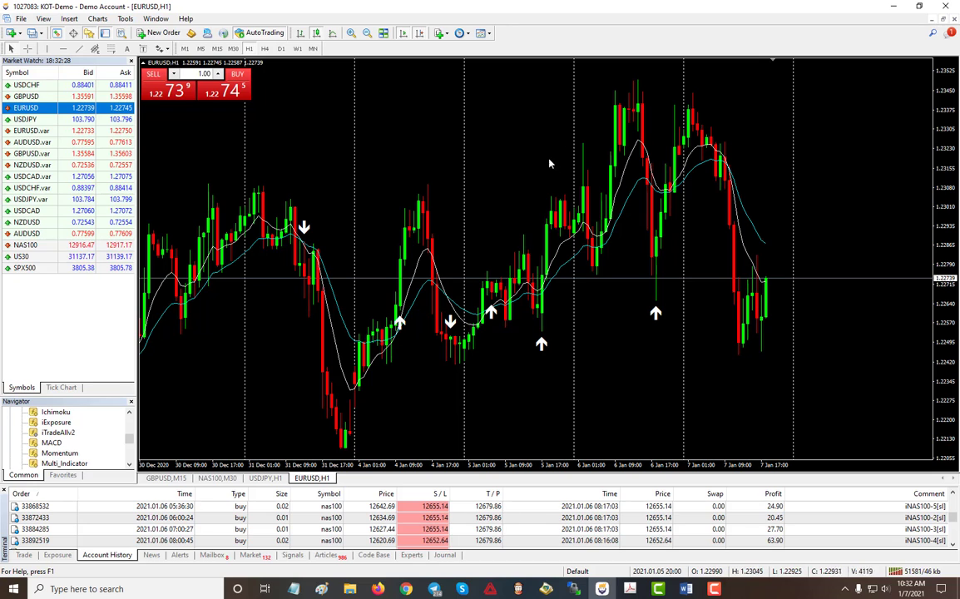
Step: Reopen iTradeAIv2's inputs via the Indicators List, showing license, strategy and EMA settings
right_click(550, 163)
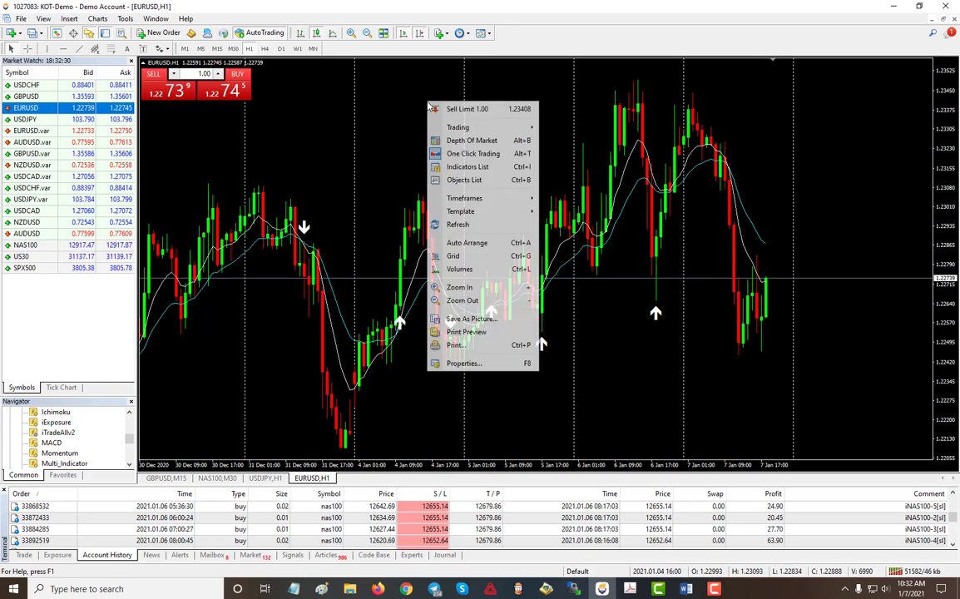
left_click(469, 167)
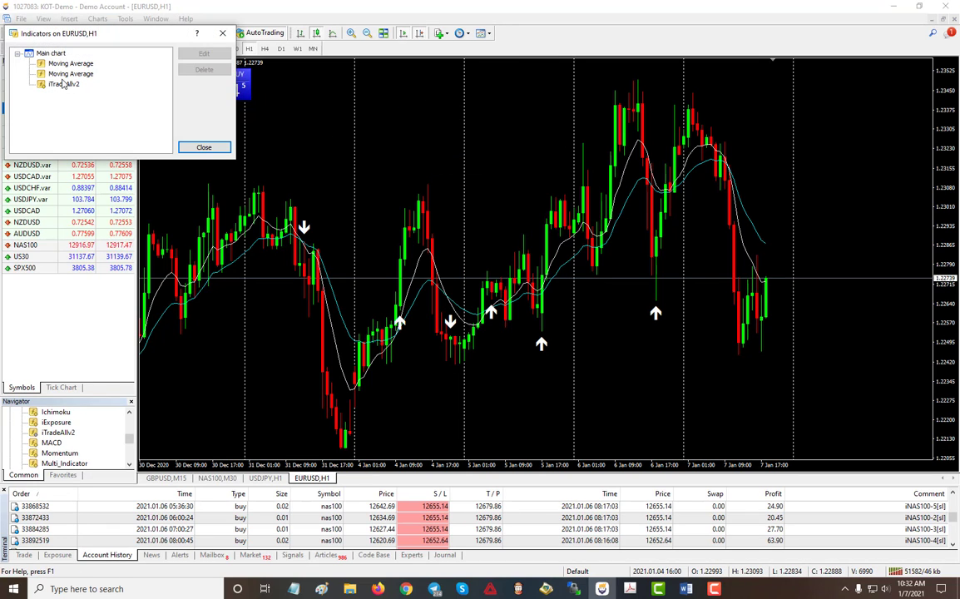
left_click(63, 84)
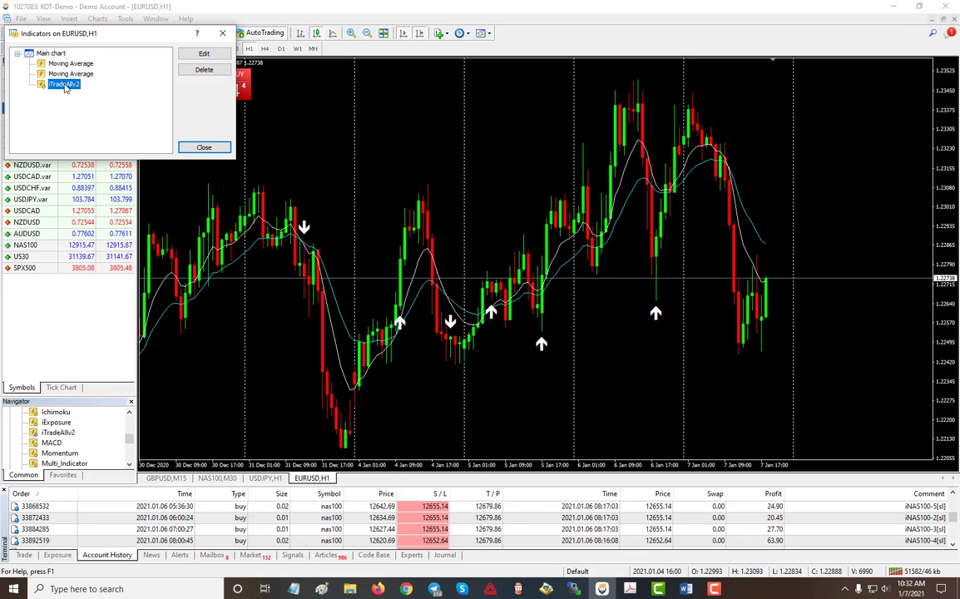
left_click(204, 53)
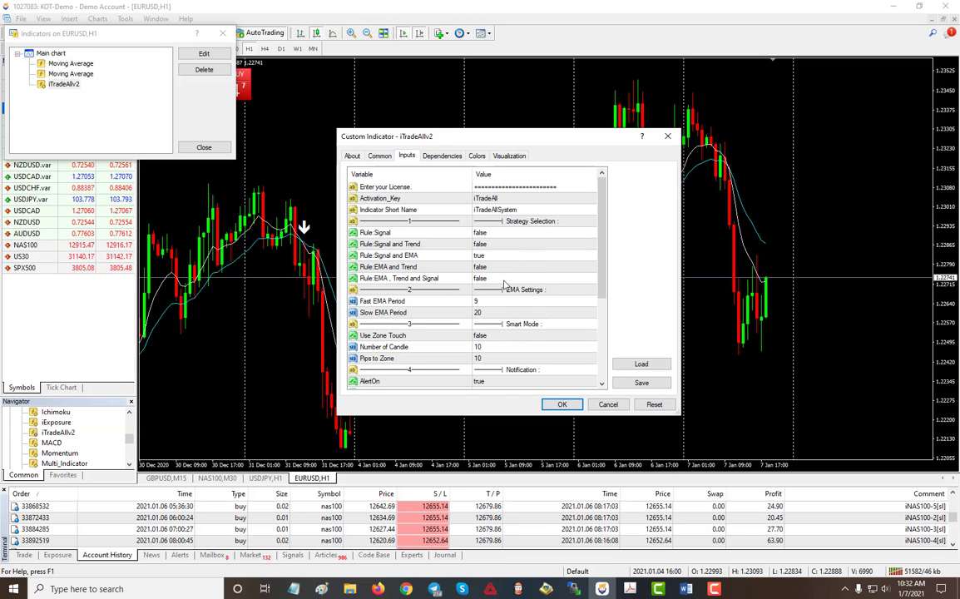
mouse_move(564, 369)
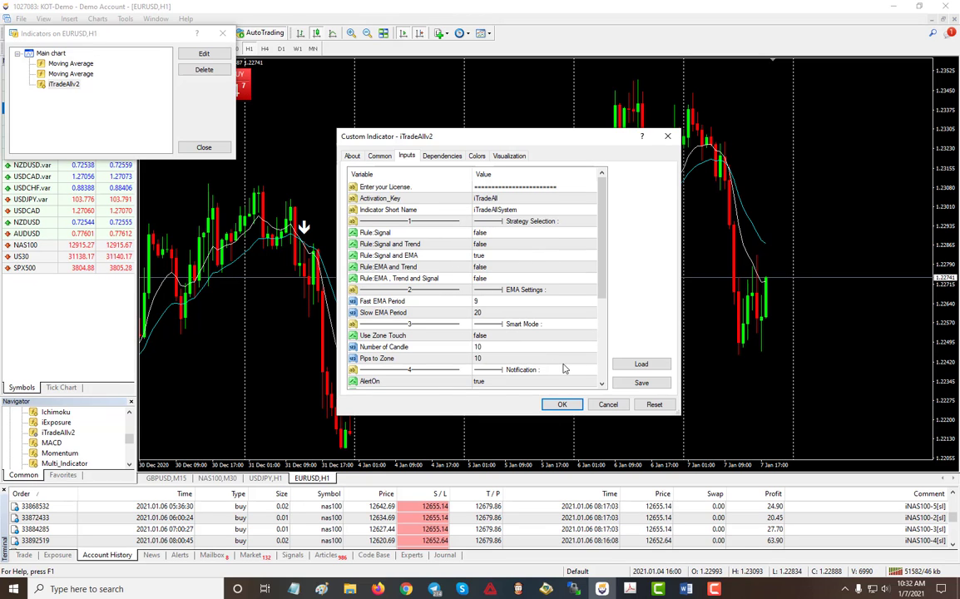